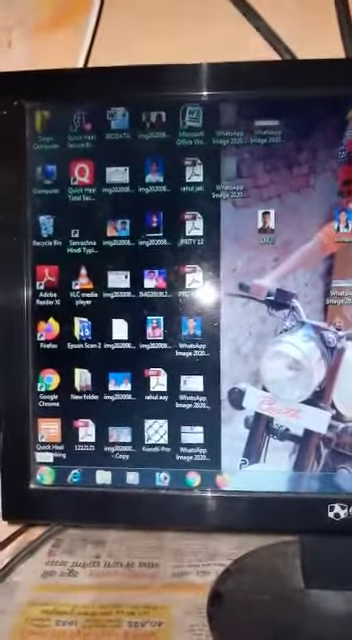
Open the Windows 7 Start menu from the taskbar to reveal Control Panel
left_click(15, 494)
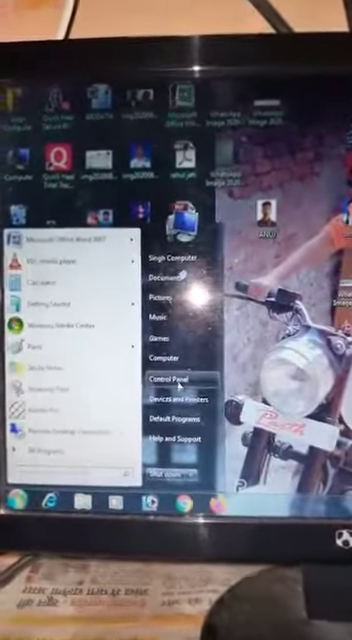